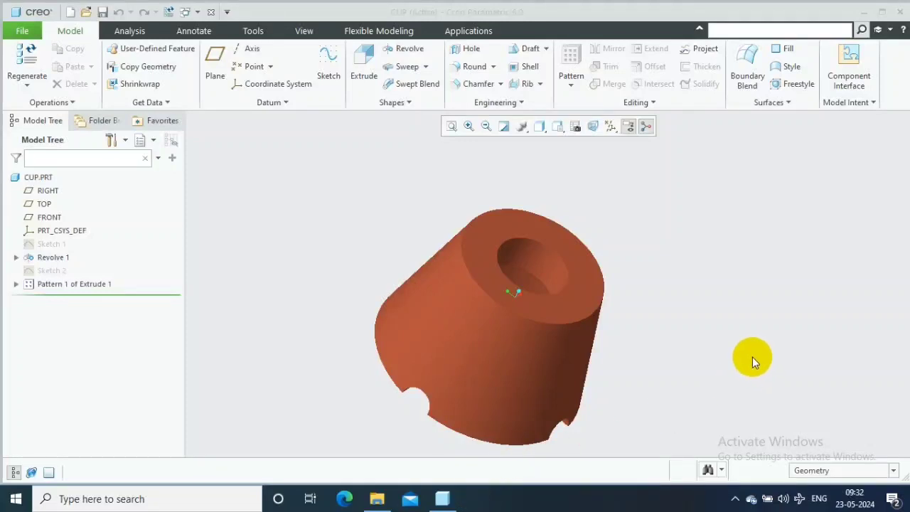
pyautogui.moveTo(742, 358)
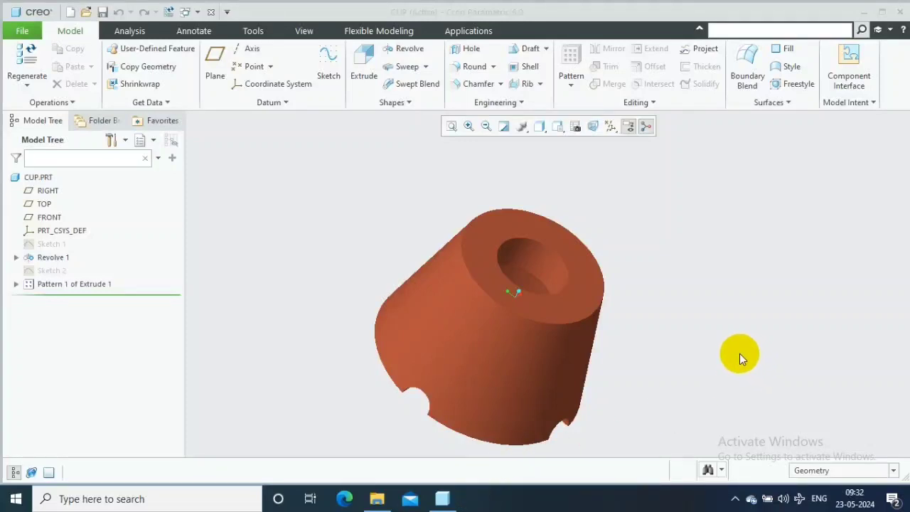
pyautogui.moveTo(130, 32)
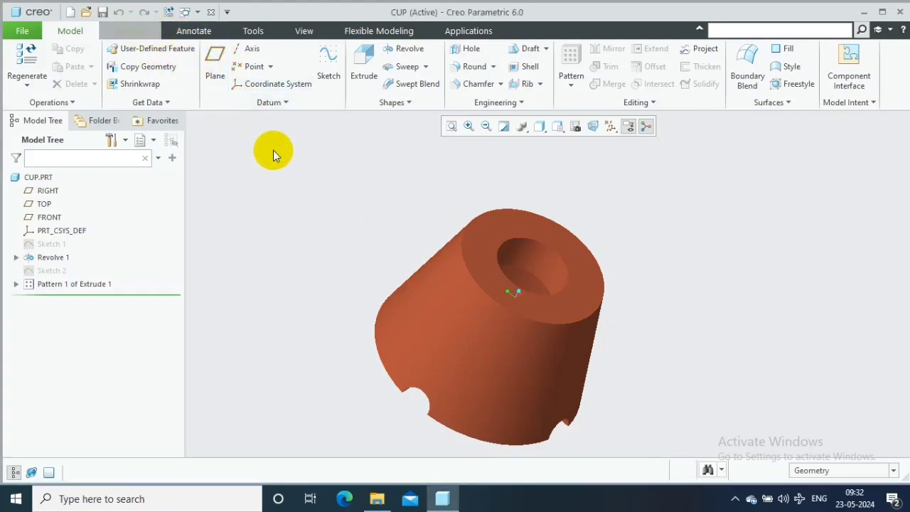
# Measure the cup's top rim edge diameter (45 mm) with the Analysis Measure tool, then close it
pyautogui.click(128, 32)
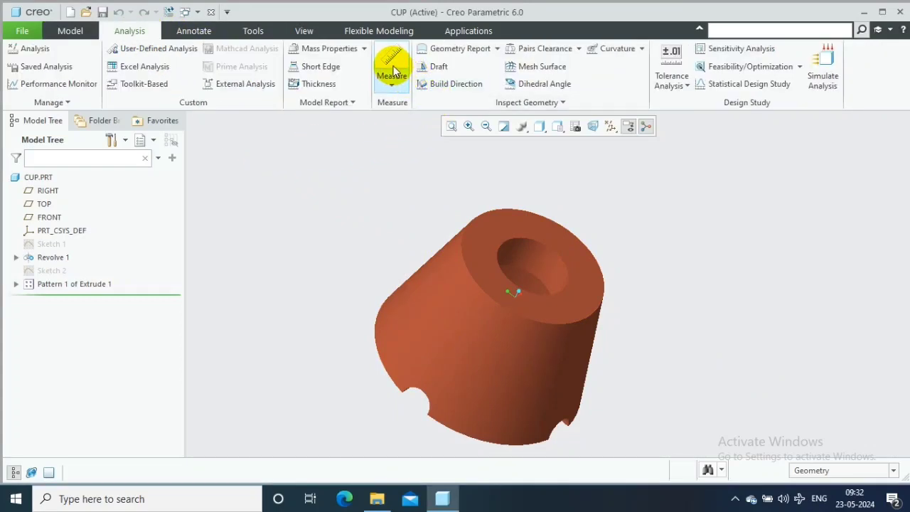
pyautogui.click(393, 67)
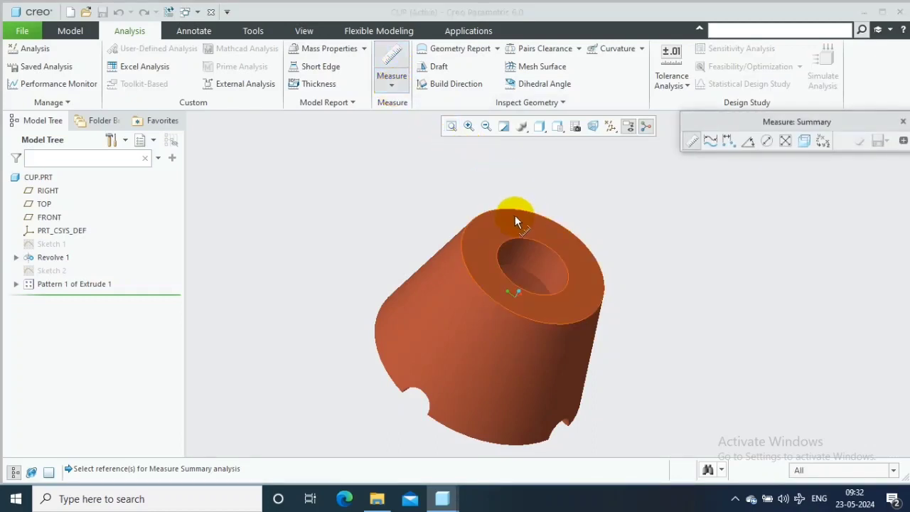
pyautogui.click(504, 208)
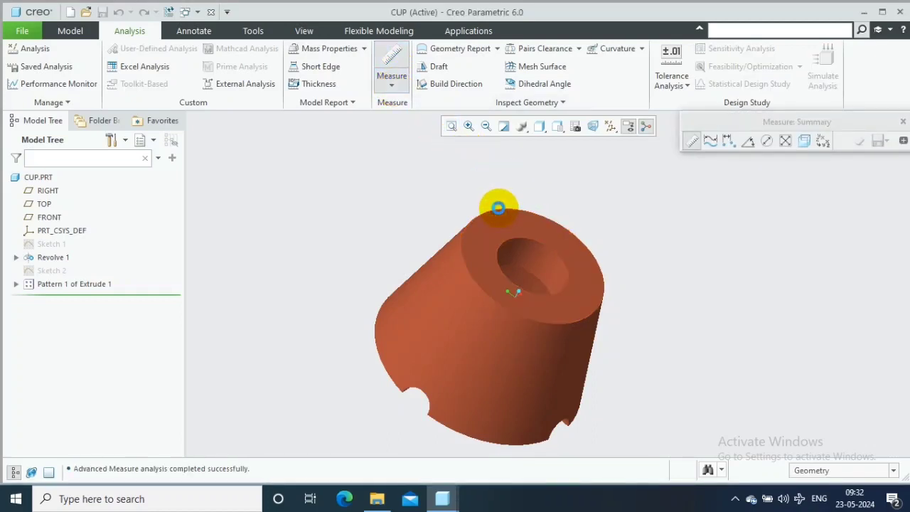
pyautogui.click(500, 208)
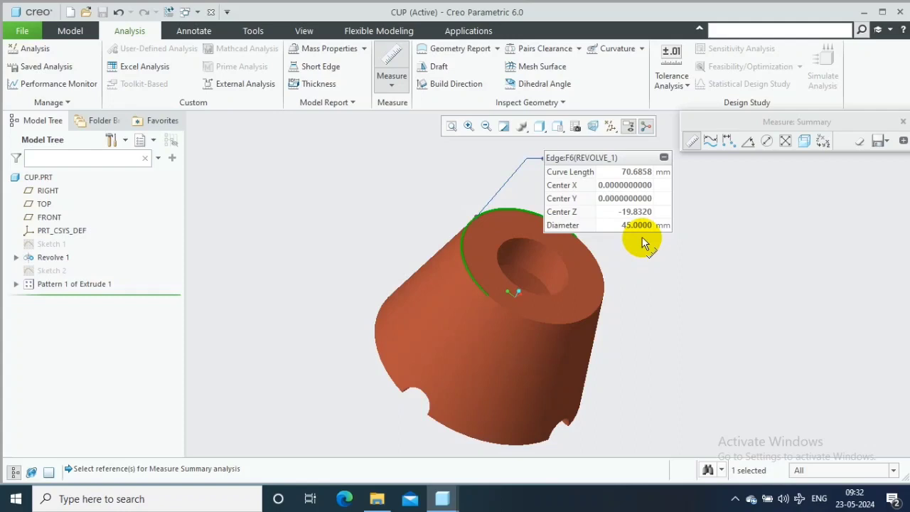
pyautogui.moveTo(628, 230)
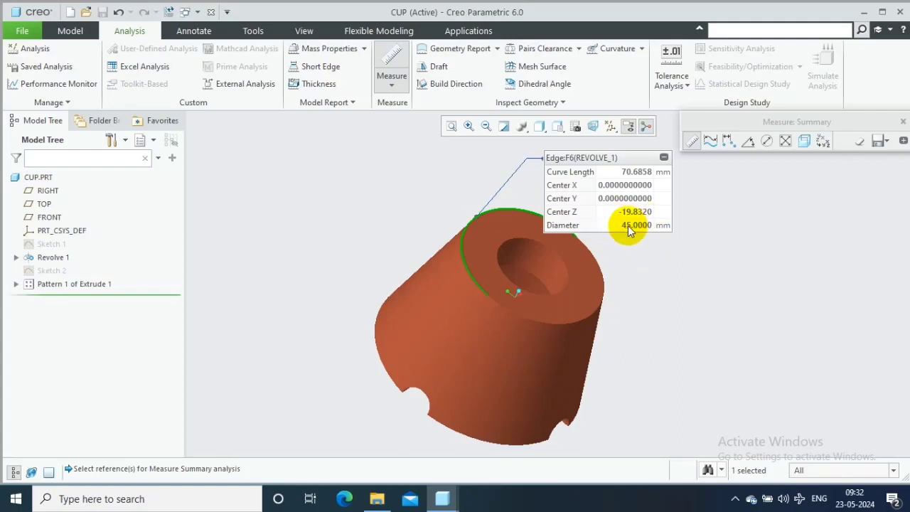
pyautogui.moveTo(667, 235)
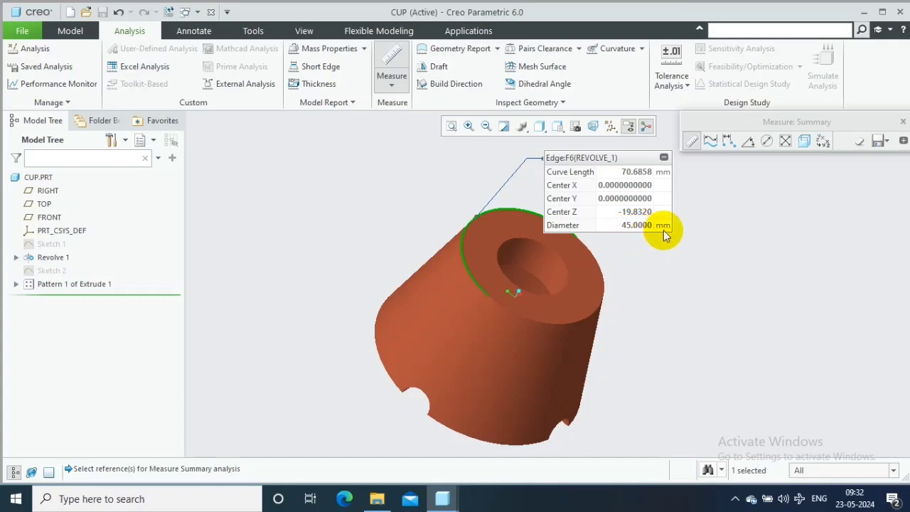
pyautogui.moveTo(623, 239)
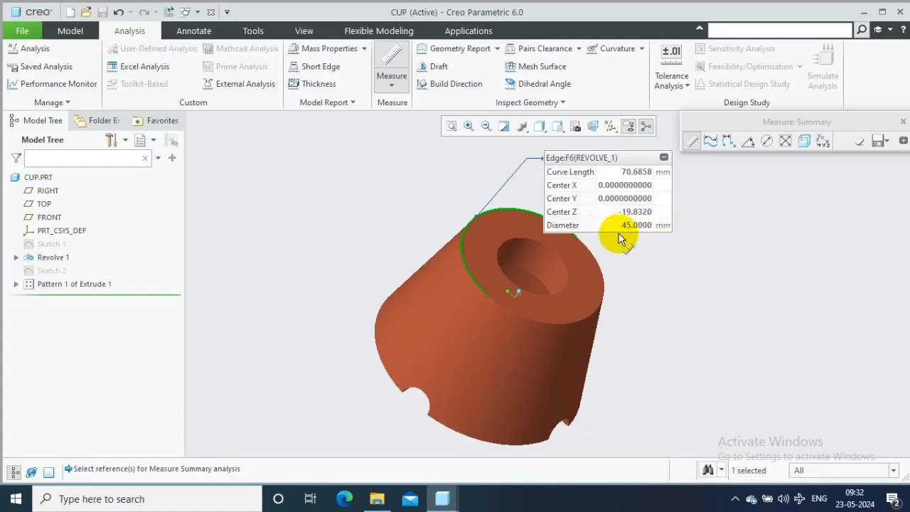
pyautogui.moveTo(867, 176)
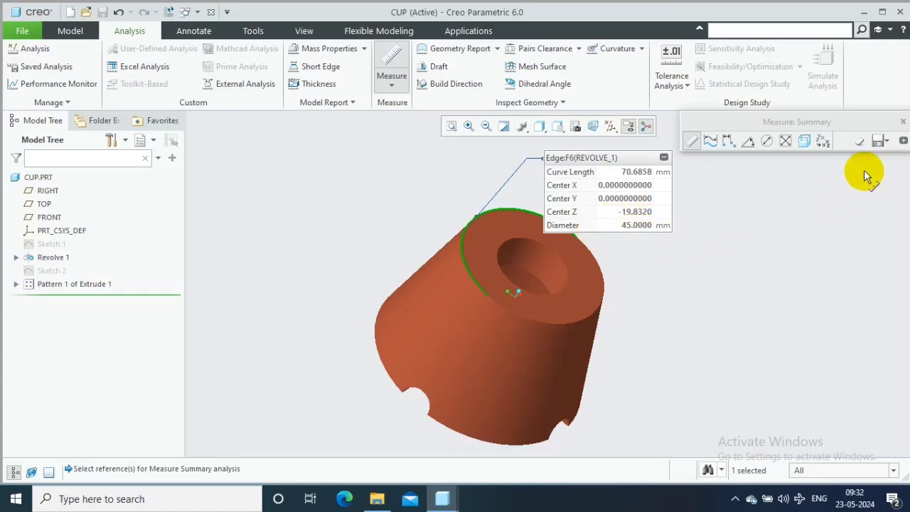
pyautogui.click(905, 121)
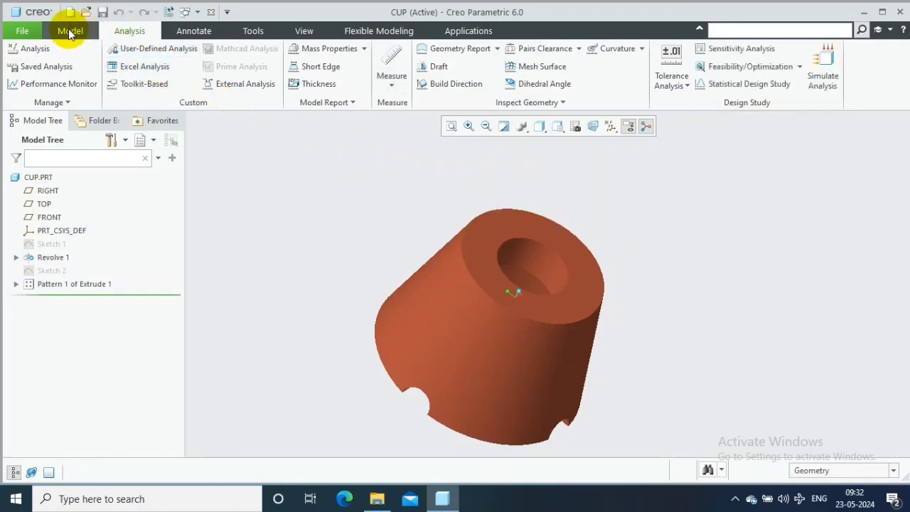
# Bring up Model Properties via File > Prepare, showing units as millimeter Newton Second
pyautogui.click(23, 32)
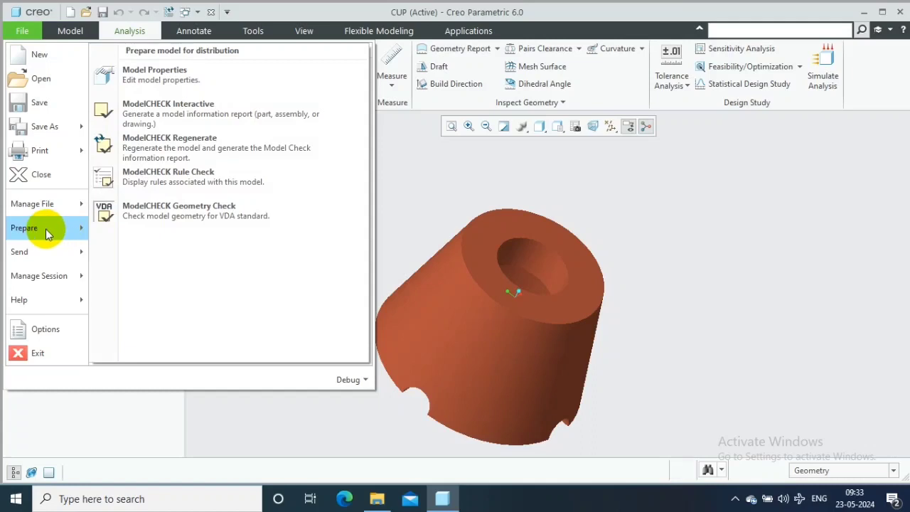
pyautogui.moveTo(157, 74)
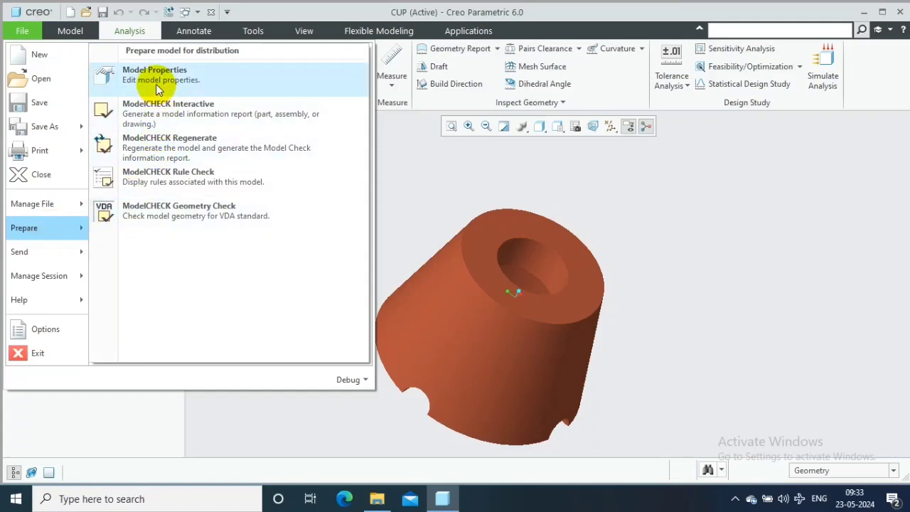
pyautogui.moveTo(157, 80)
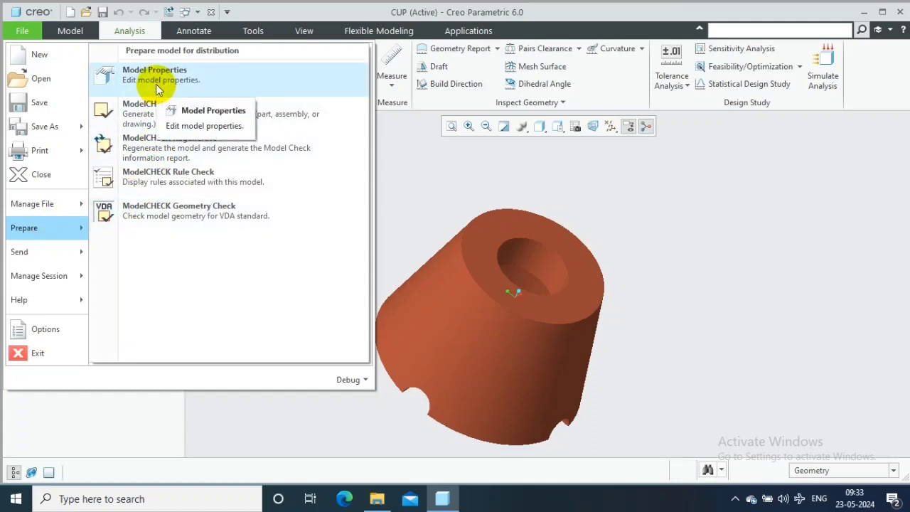
pyautogui.click(213, 111)
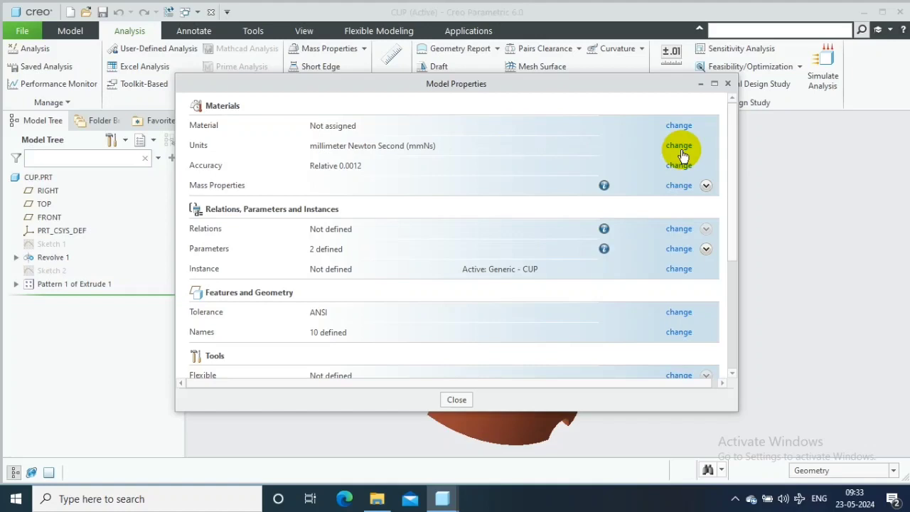
# In Units Manager choose Inch lbm Second and set it as the part's unit system
pyautogui.click(678, 145)
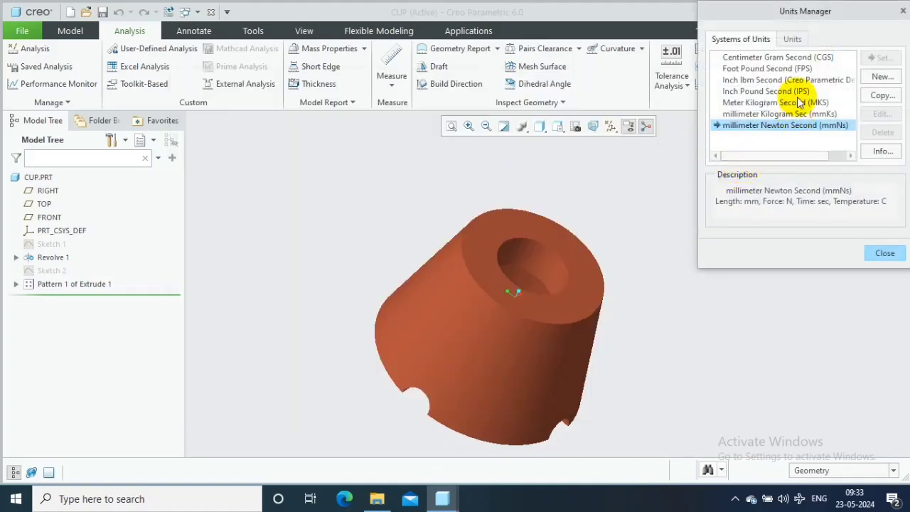
pyautogui.moveTo(751, 79)
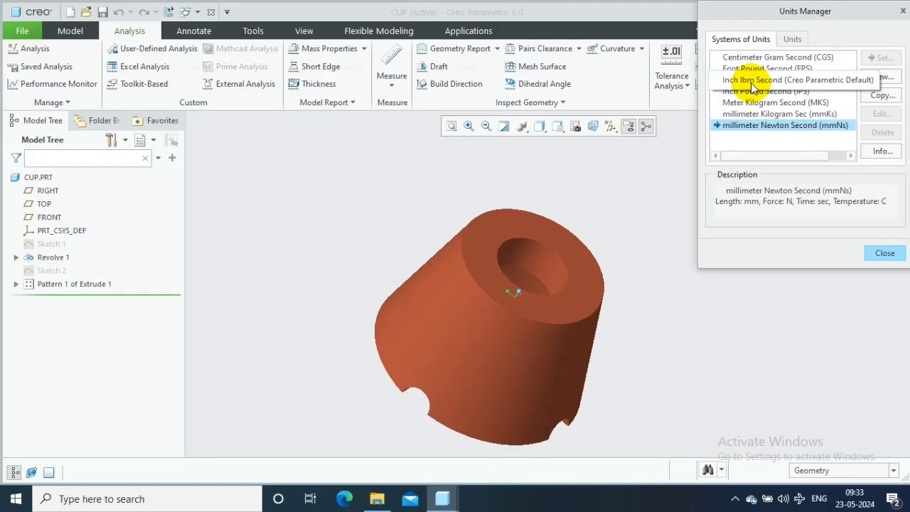
pyautogui.click(775, 80)
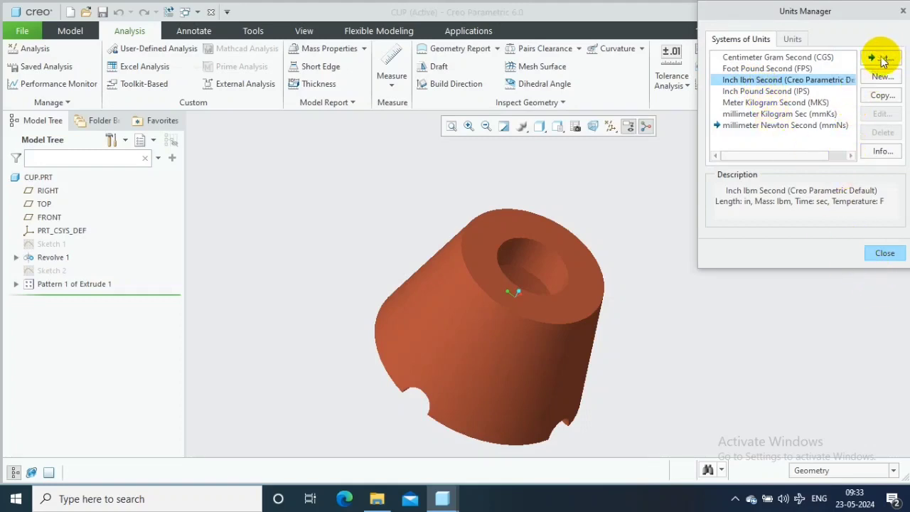
pyautogui.click(881, 57)
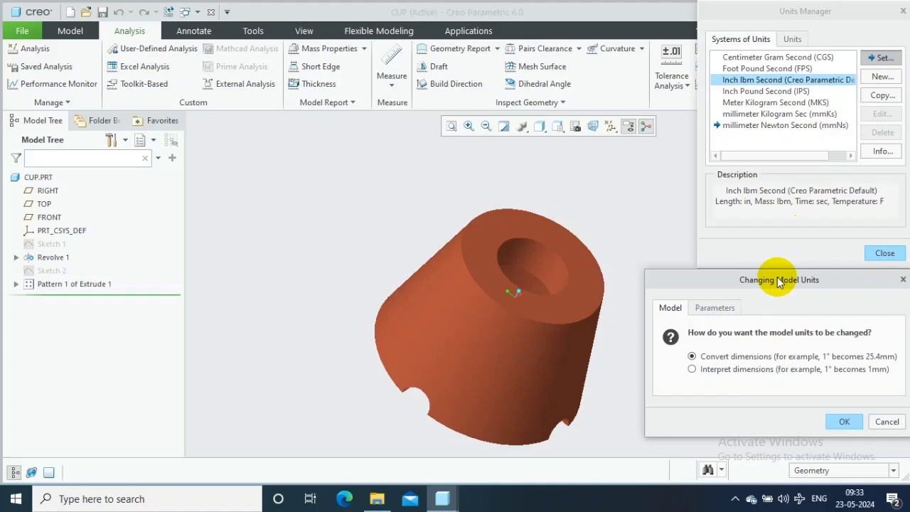
# Interpret existing dimensions in Inch lbm Second units, confirm, and close Model Properties
pyautogui.moveTo(780, 279); pyautogui.dragTo(447, 176)
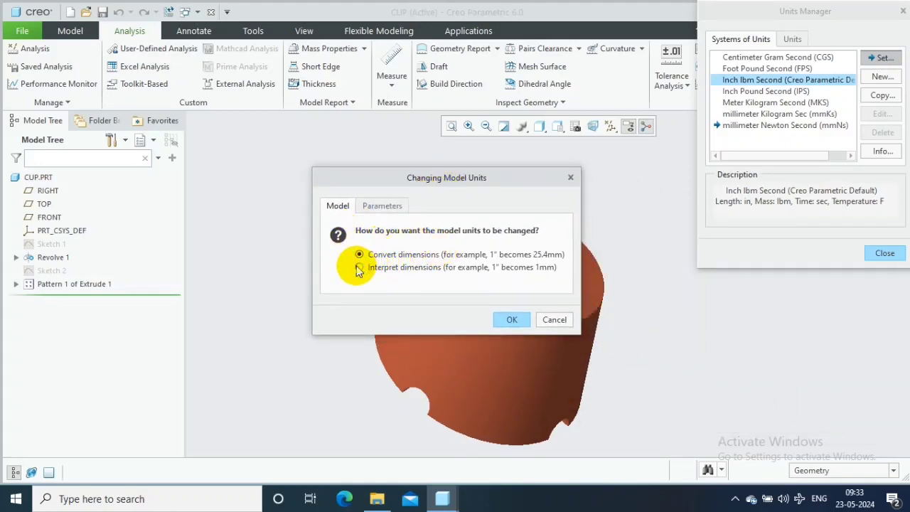
pyautogui.click(359, 268)
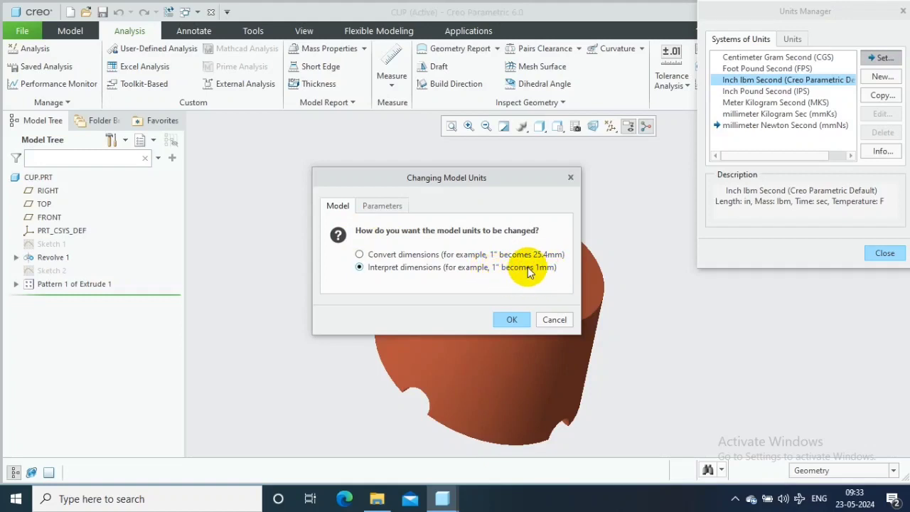
pyautogui.moveTo(534, 276)
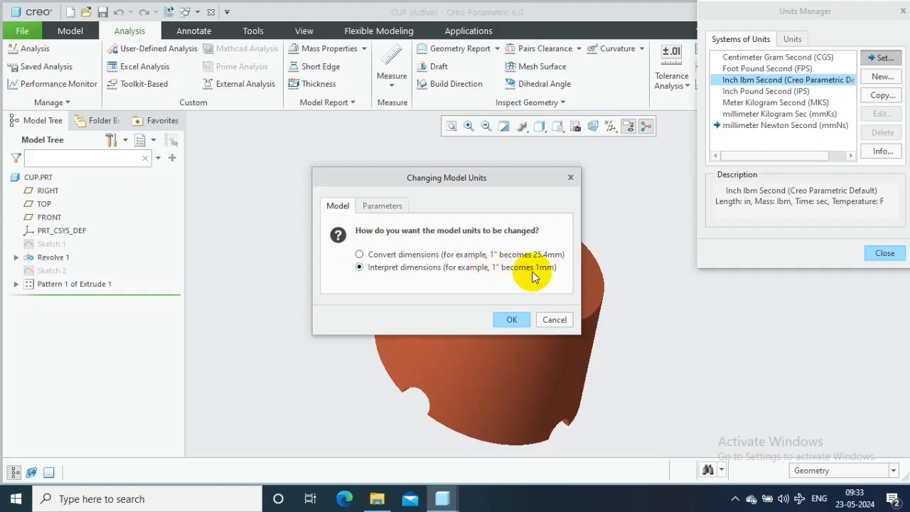
pyautogui.moveTo(533, 273)
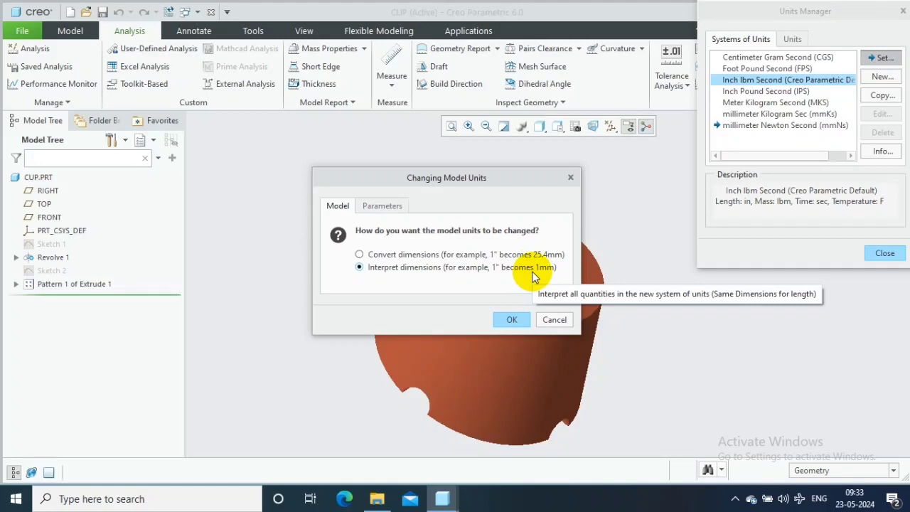
pyautogui.moveTo(505, 279)
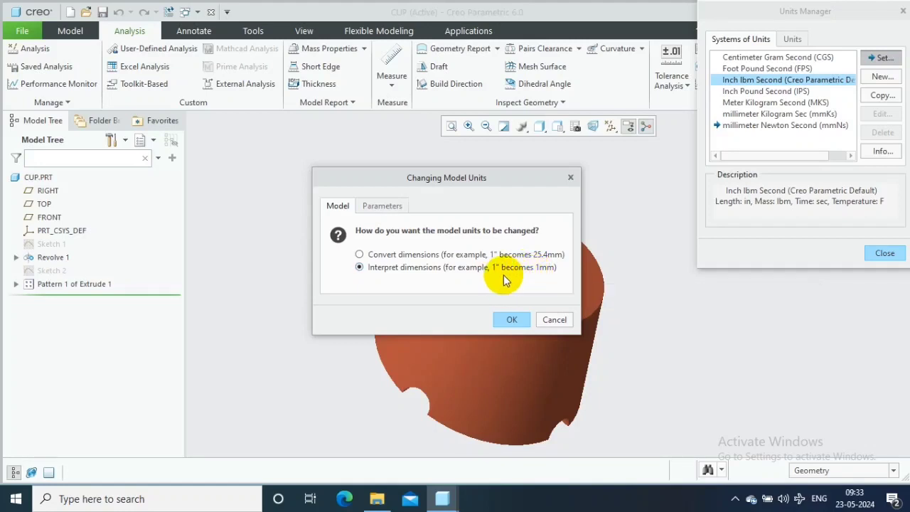
pyautogui.moveTo(511, 299)
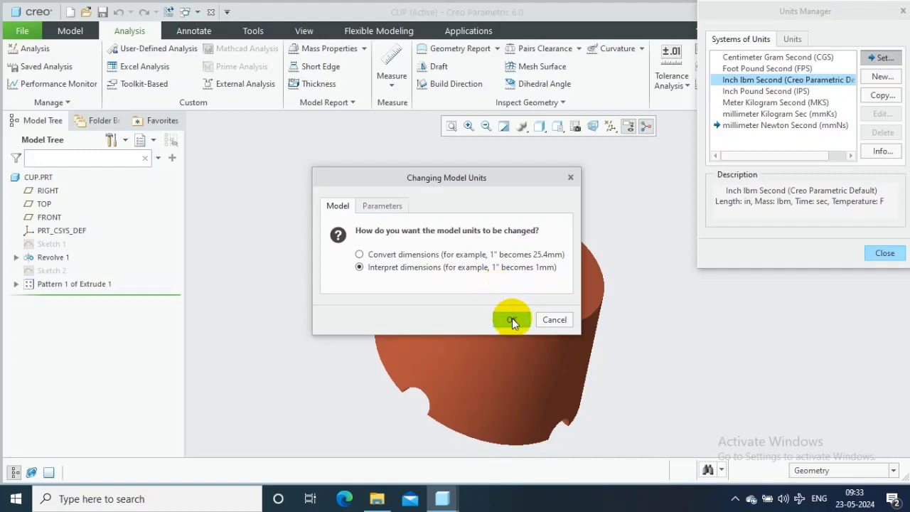
pyautogui.click(512, 318)
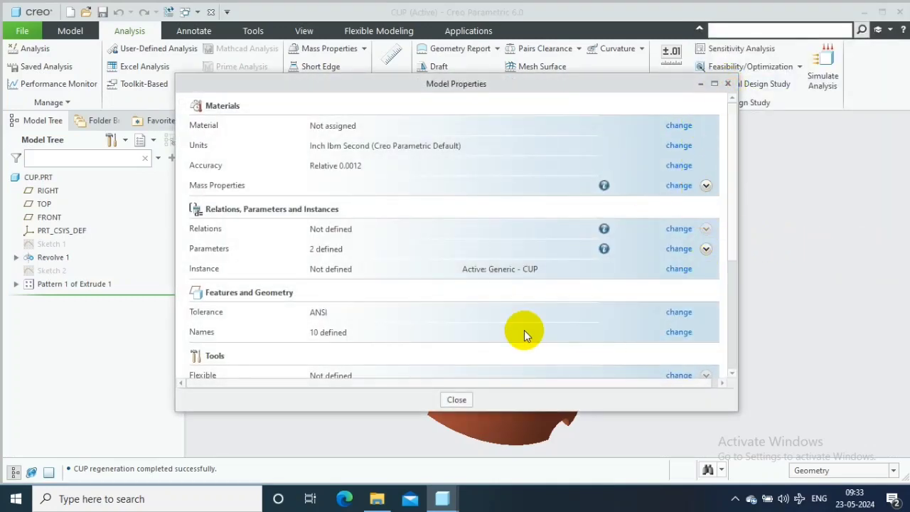
pyautogui.click(455, 398)
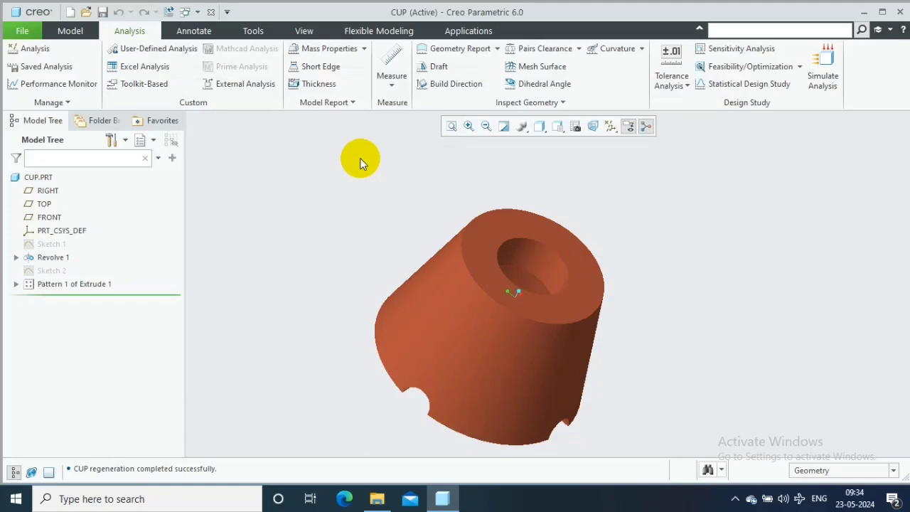
# Remeasure the cup's top circular edge with the Measure tool
pyautogui.click(391, 59)
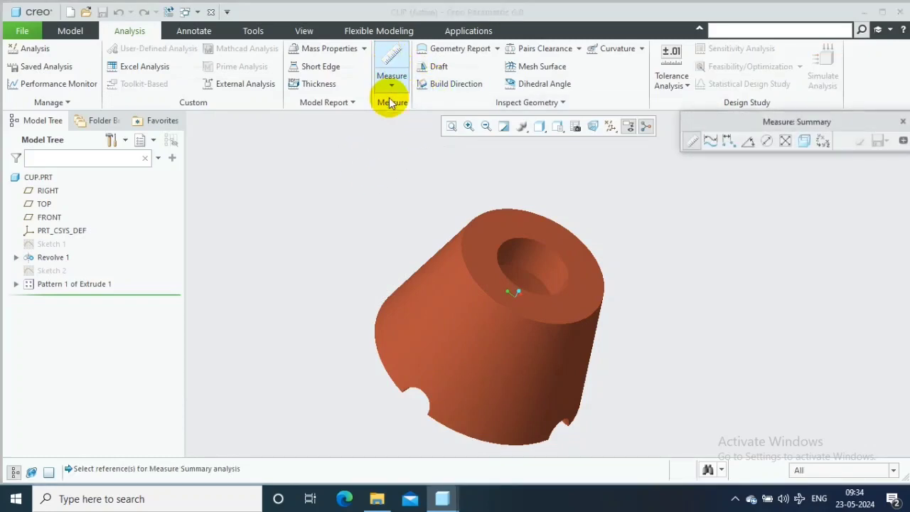
pyautogui.click(482, 202)
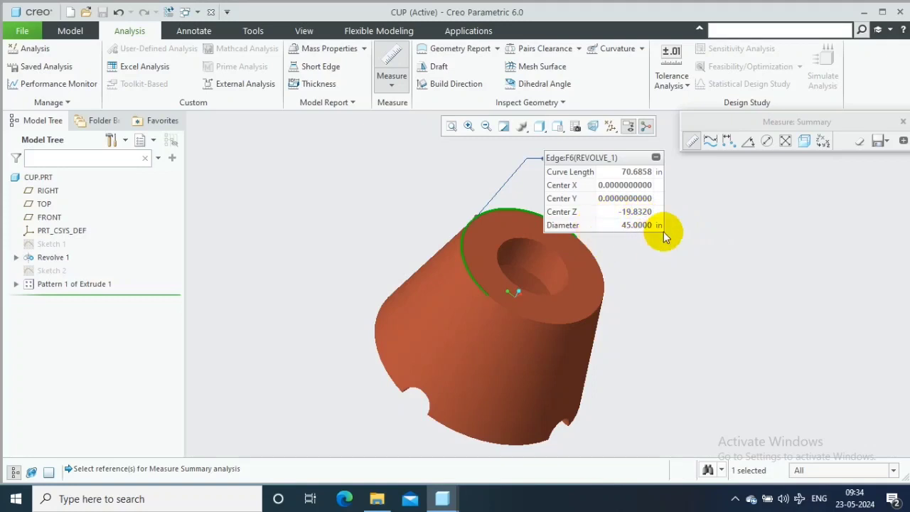
pyautogui.moveTo(614, 234)
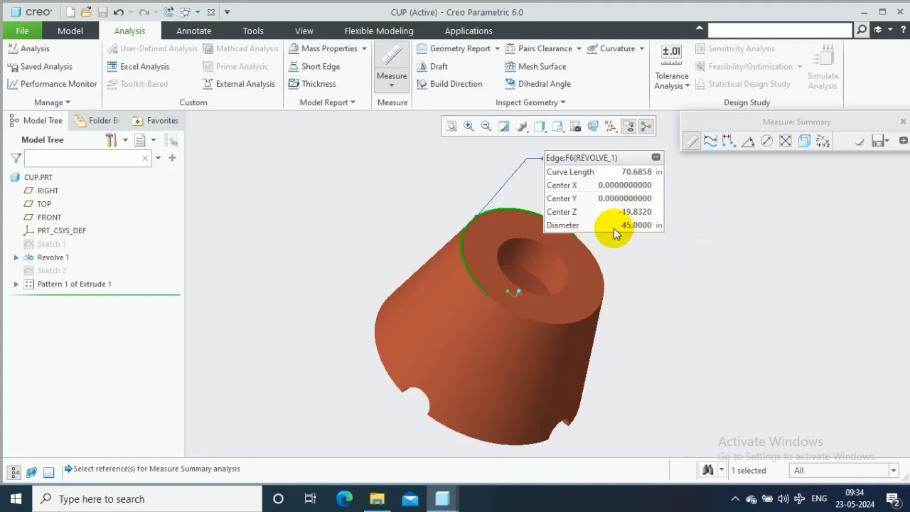
pyautogui.moveTo(665, 227)
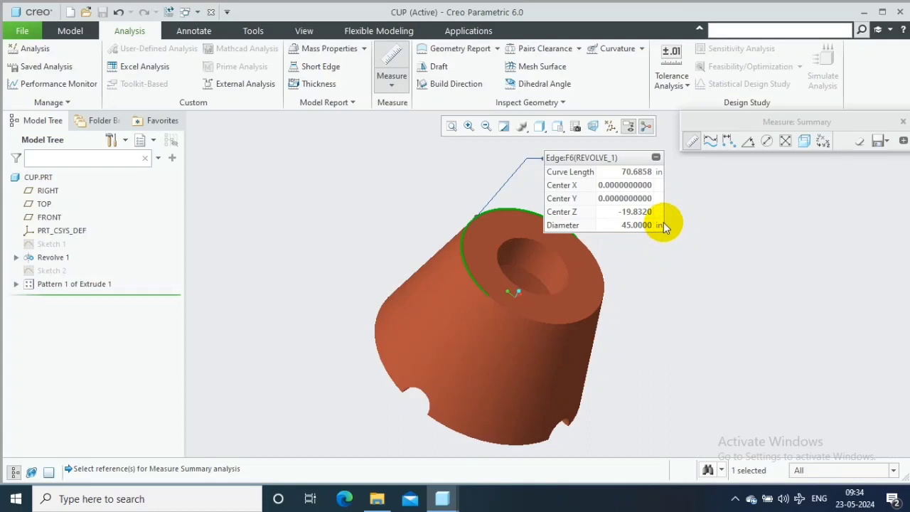
pyautogui.moveTo(672, 214)
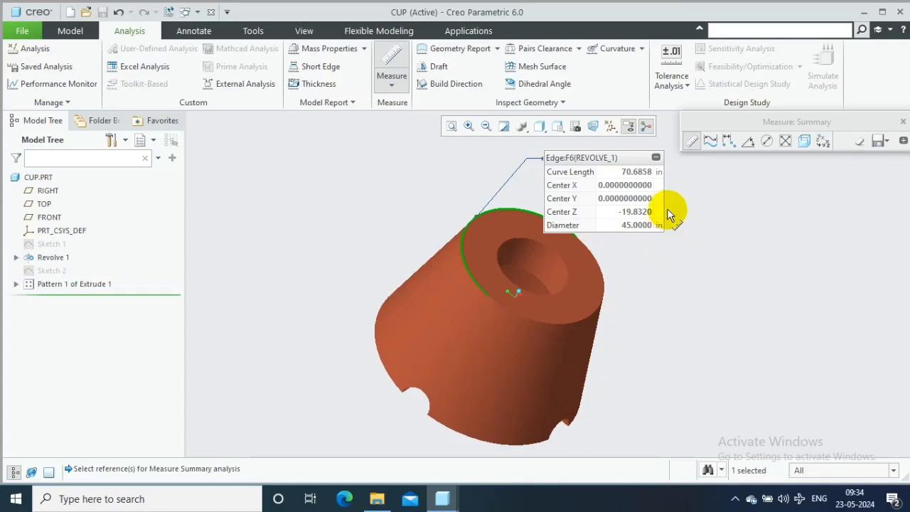
pyautogui.moveTo(793, 206)
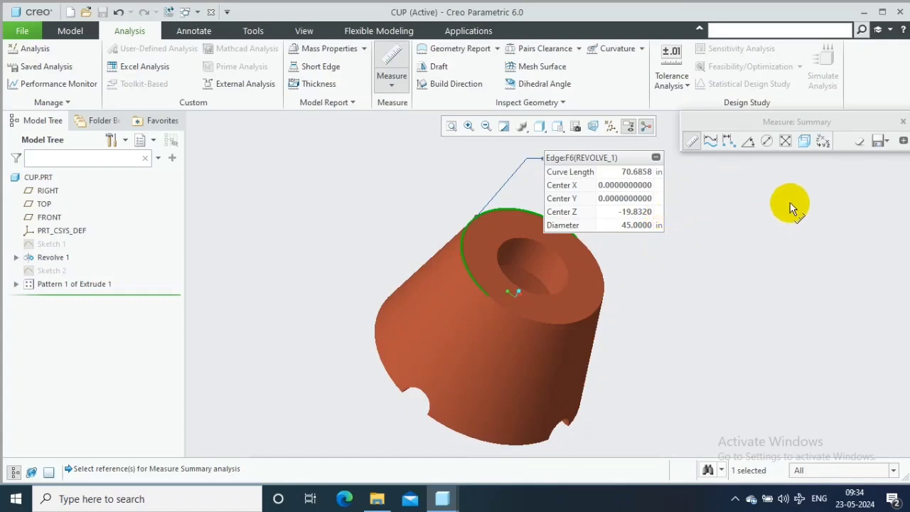
pyautogui.moveTo(905, 123)
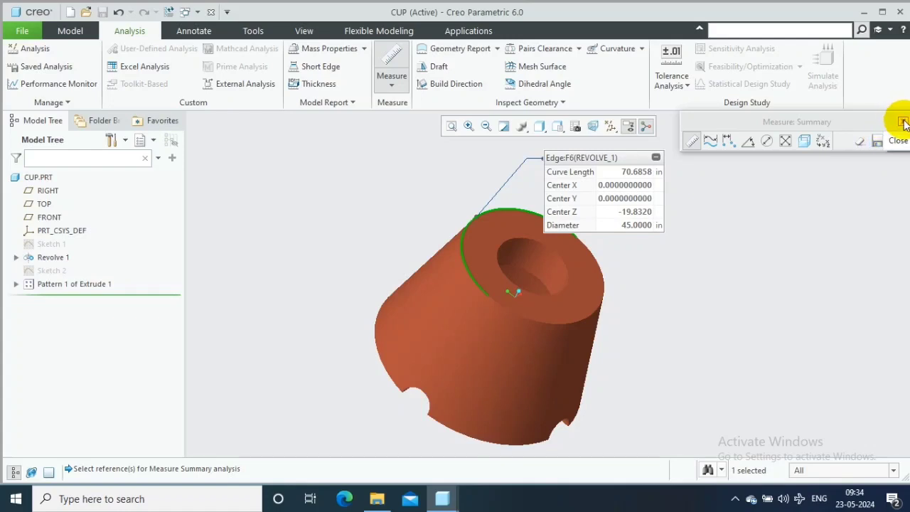
# Close the measurement showing the rim diameter as 45 in
pyautogui.click(903, 121)
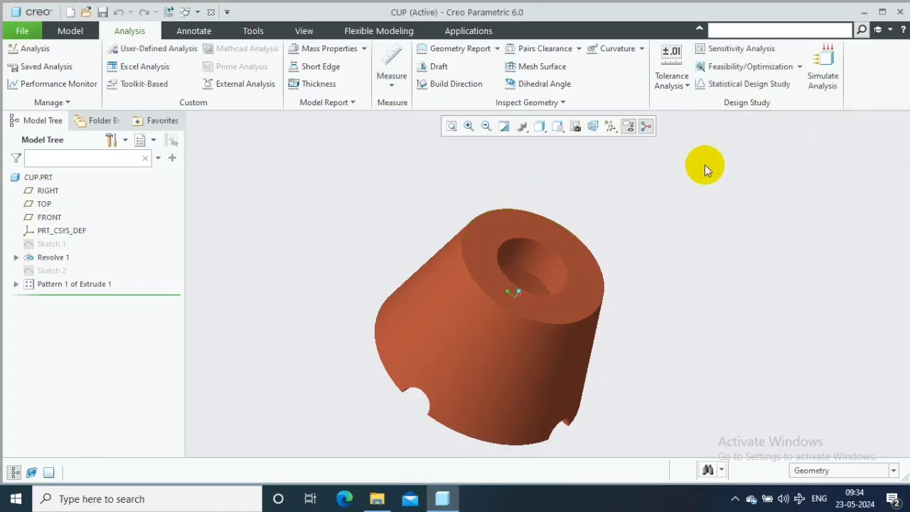
pyautogui.moveTo(703, 158)
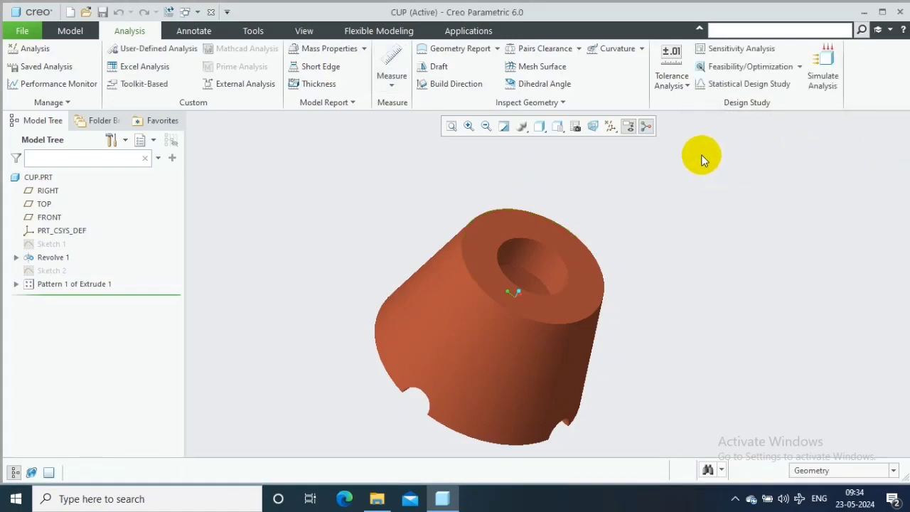